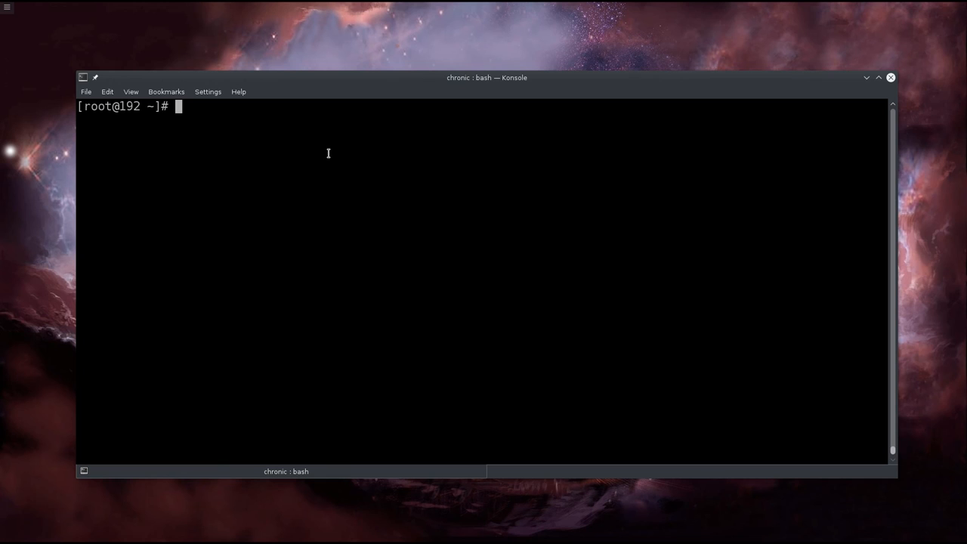
- Print /proc/cpuinfo as root, scroll to the Intel Core i7-5960X model line, then retype the command
text(su)
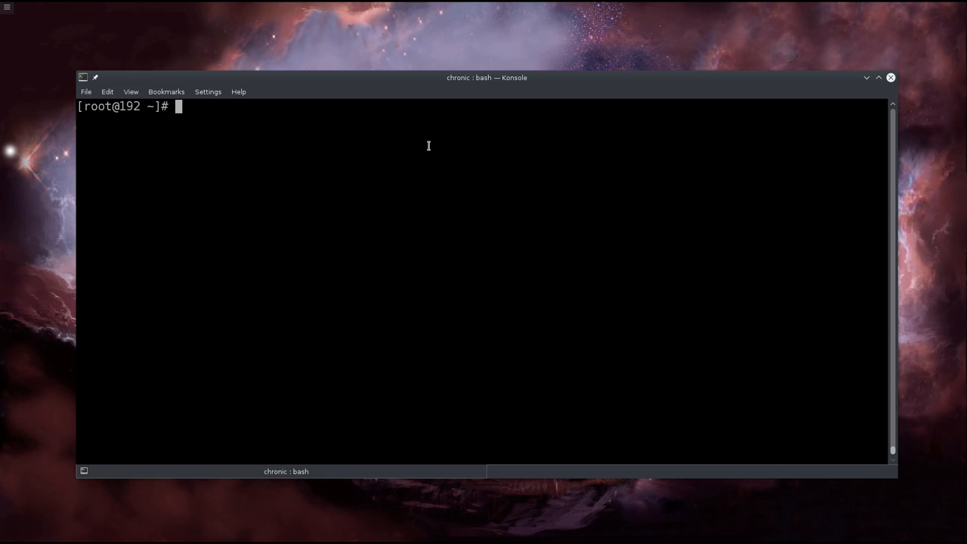
text(c)
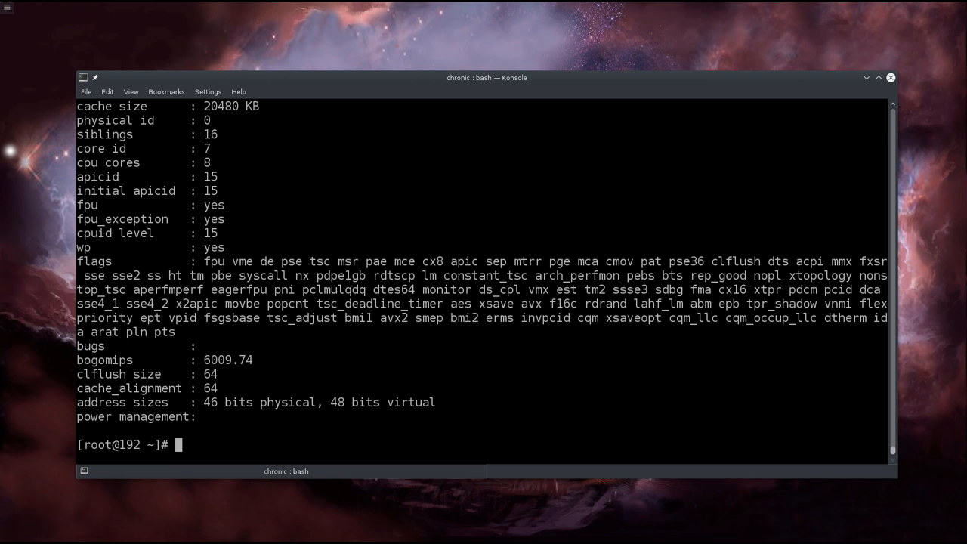
scroll(down, 3)
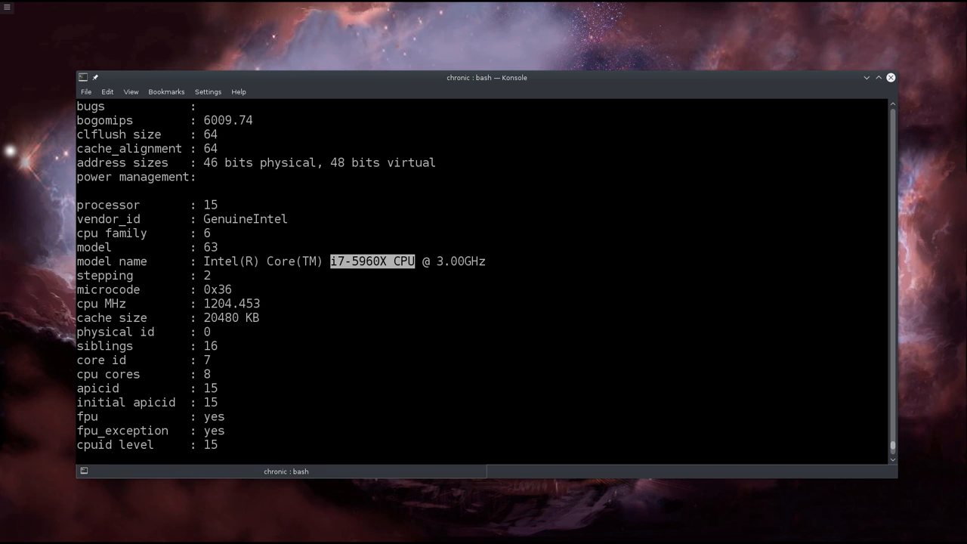
scroll(down, 3)
text(cat /proc/cpuinfo)
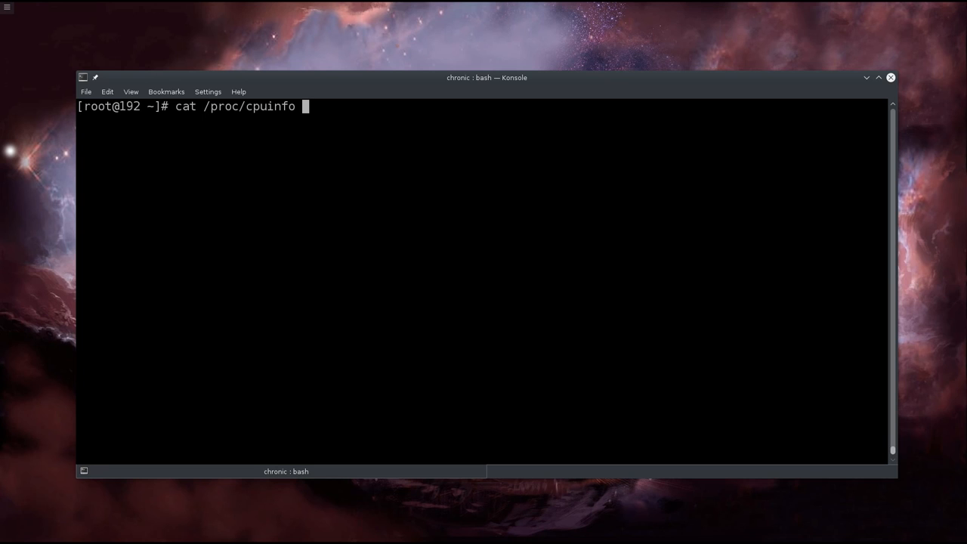
- Run cat /proc/cpuinfo | grep vmx to show each core's vmx flag, then clear the screen
text(| grep v)
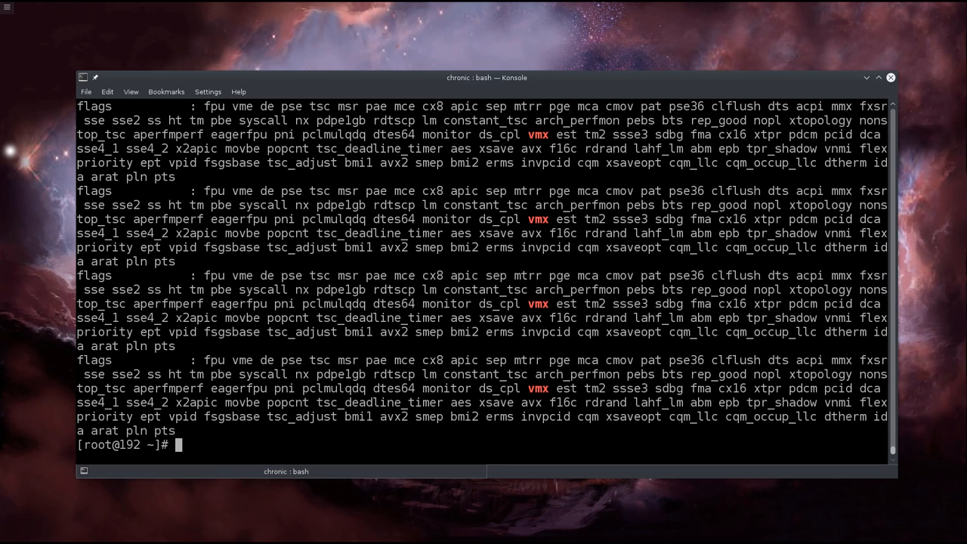
text(cat /proc/cpuinfo | grep vmx)
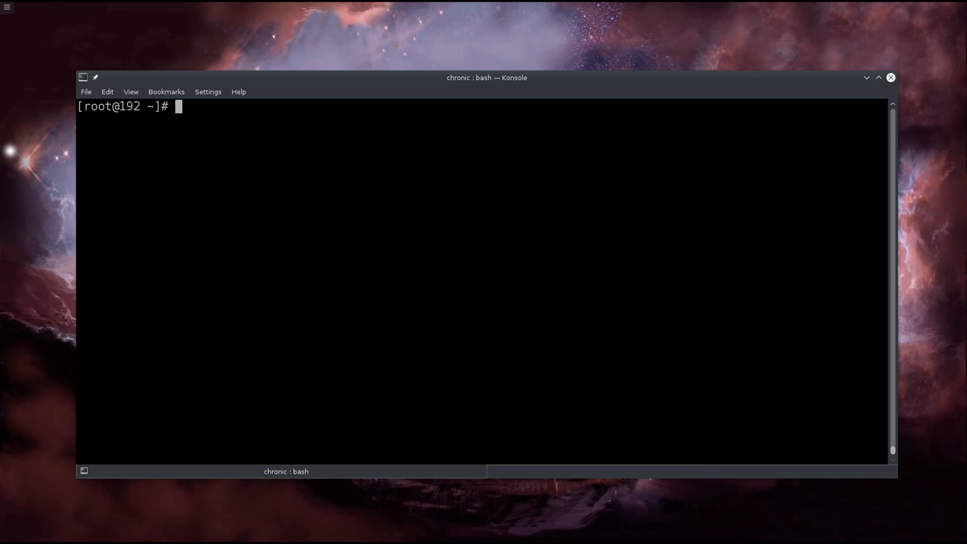
text(V-)
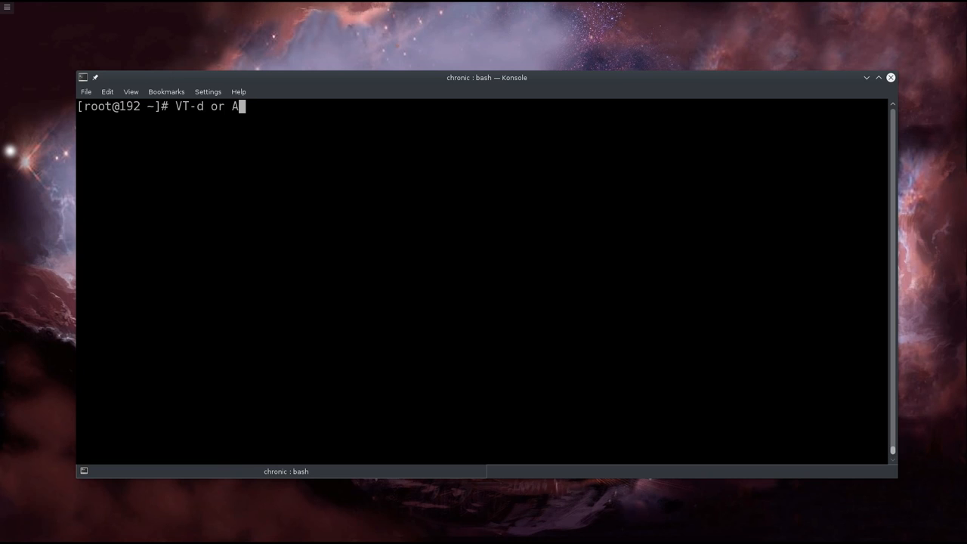
text(MD-V)
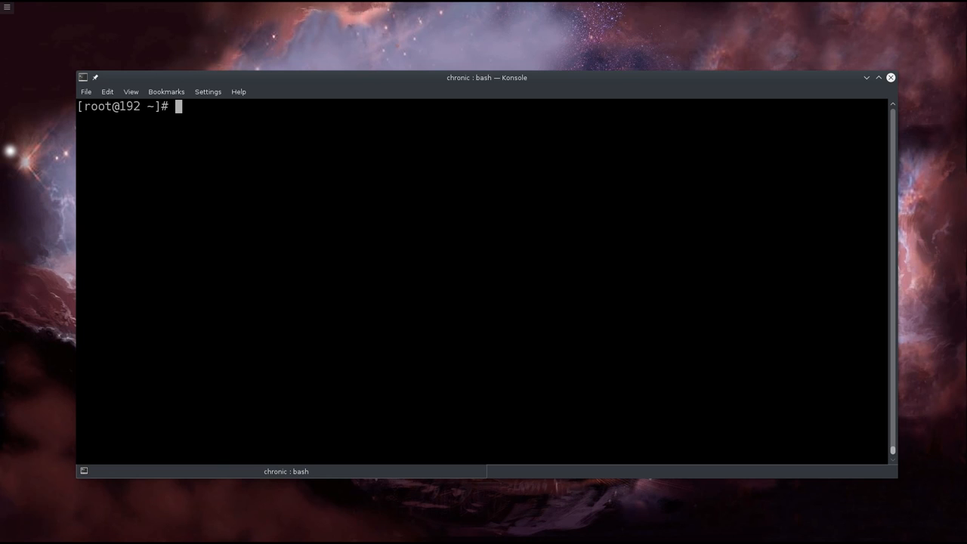
text(cat /proc/cpuinfo | grep vmx)
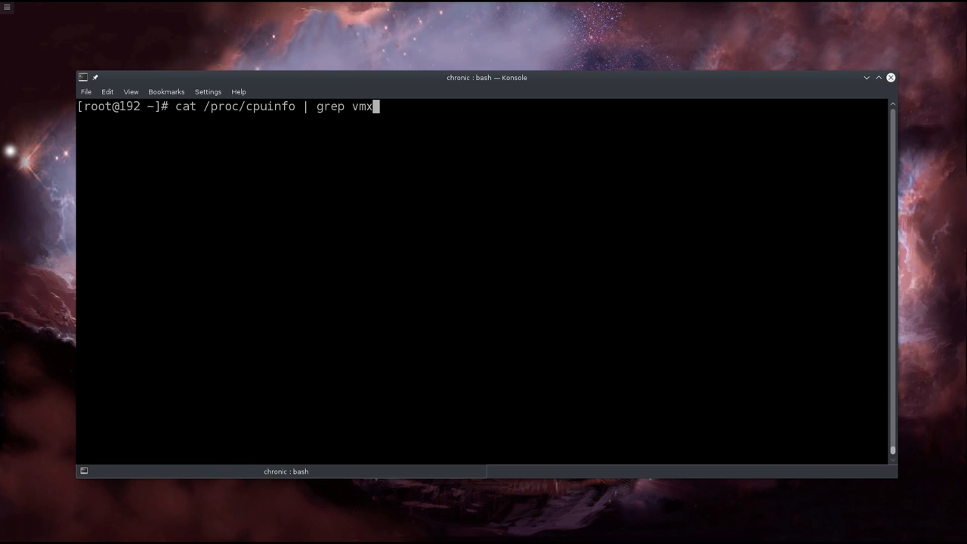
key(BackSpace)
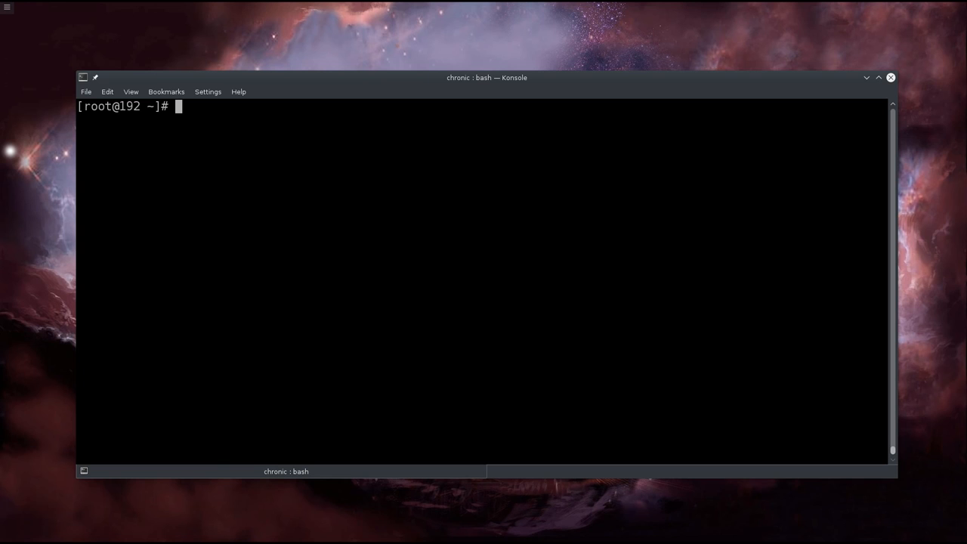
mouse_move(856, 327)
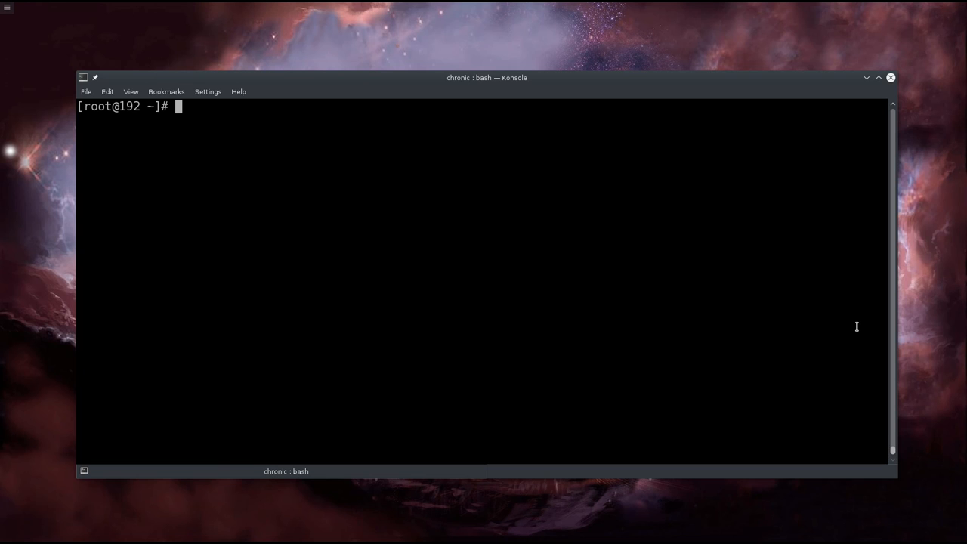
mouse_move(294, 122)
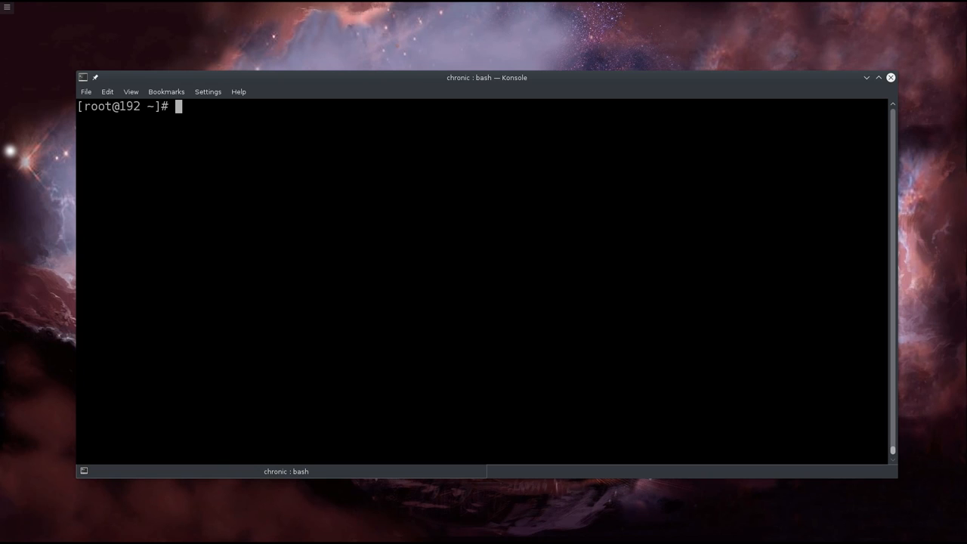
mouse_move(366, 121)
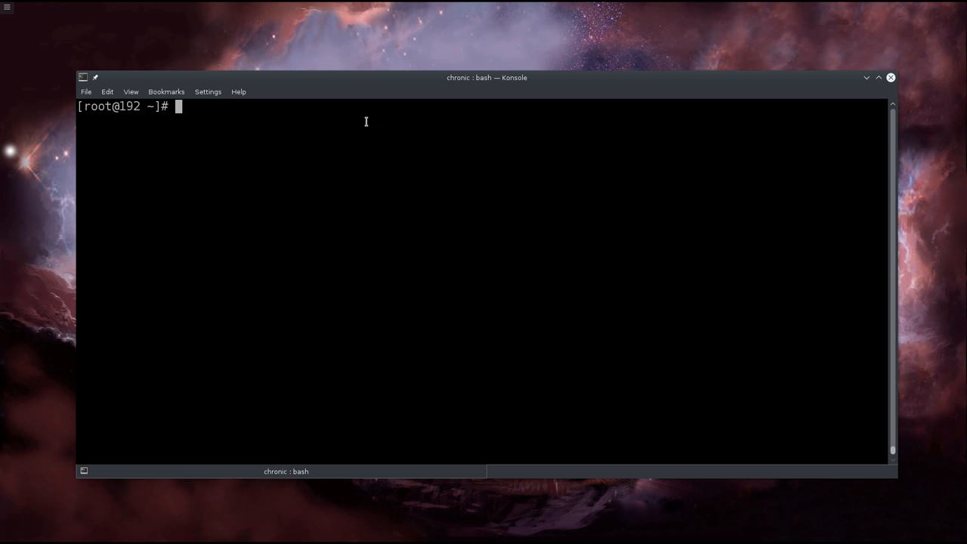